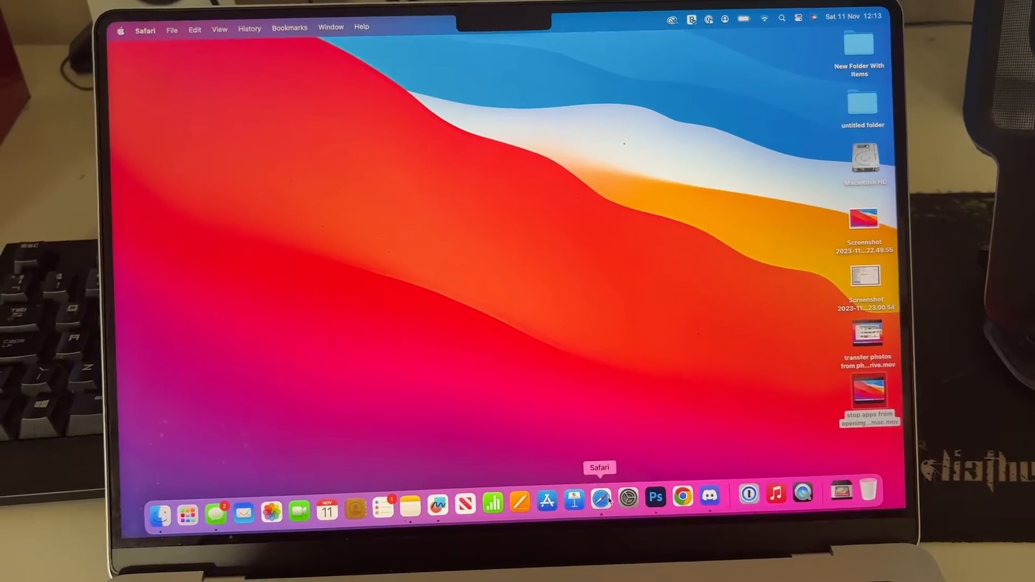
# - Launch Safari from its Dock icon, bringing up the start page with Favourites
pyautogui.click(600, 495)
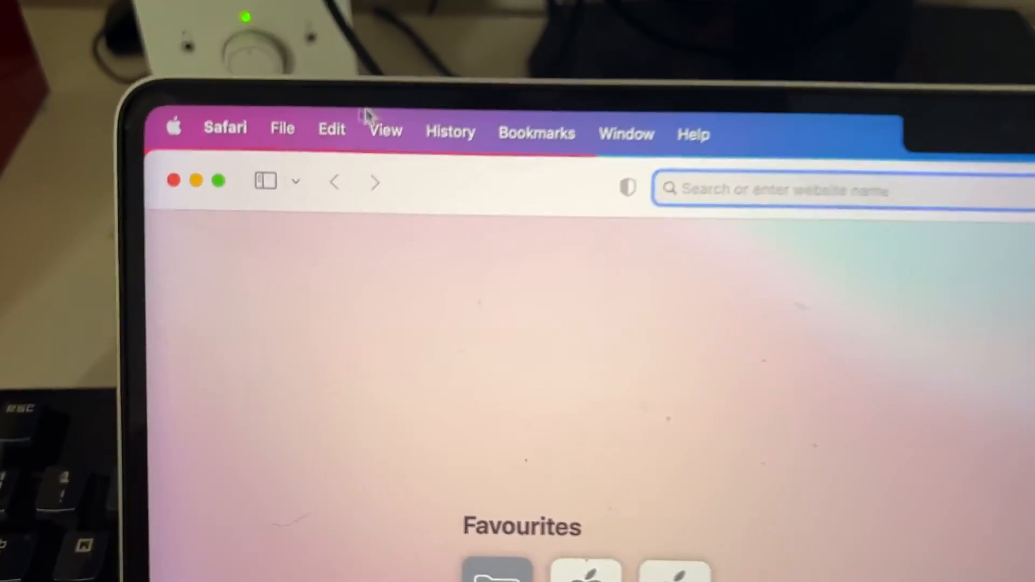
# - Quit Safari via Quit Safari in its menu-bar application menu
pyautogui.click(225, 128)
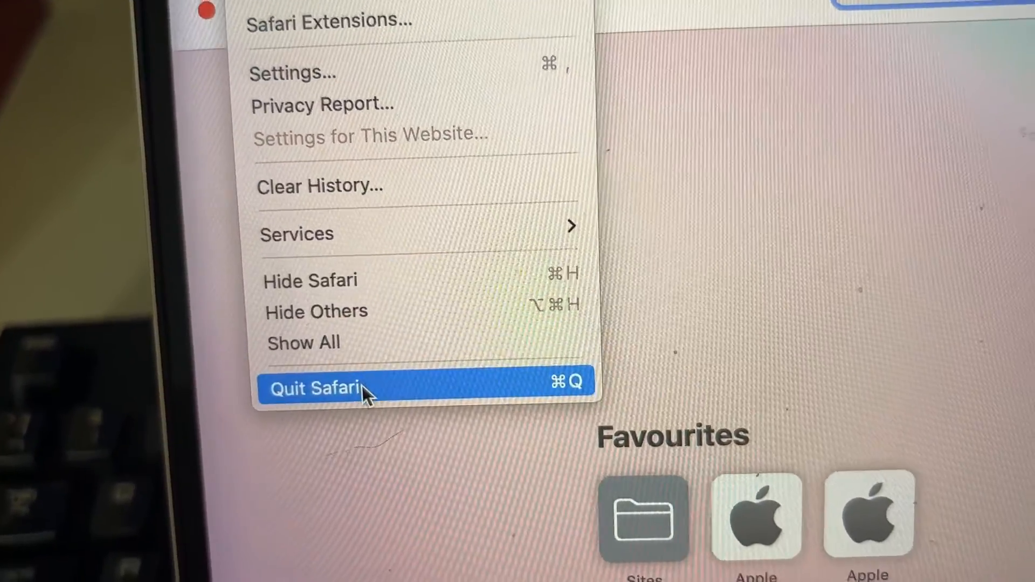
pyautogui.click(316, 387)
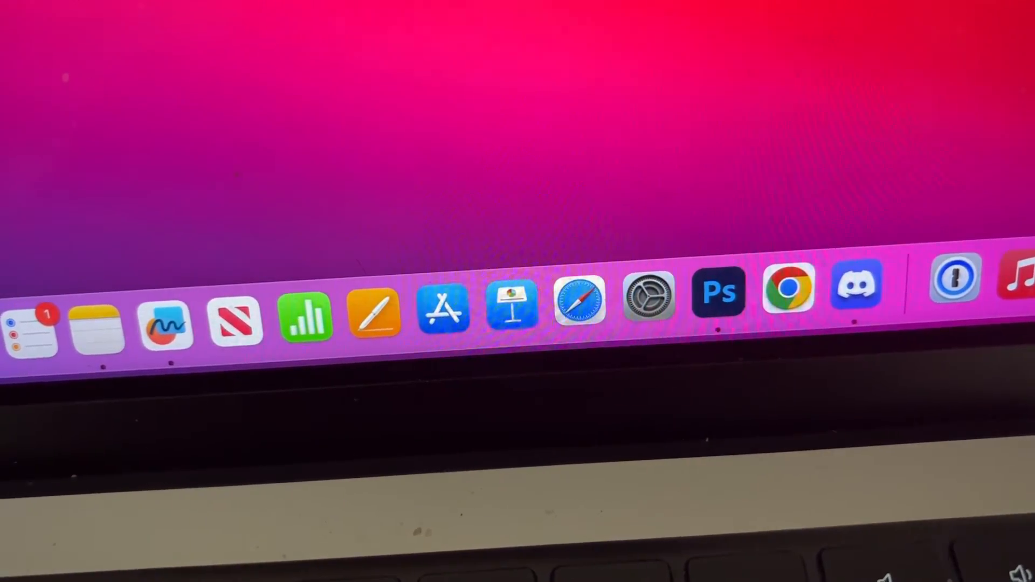
pyautogui.moveTo(965, 287)
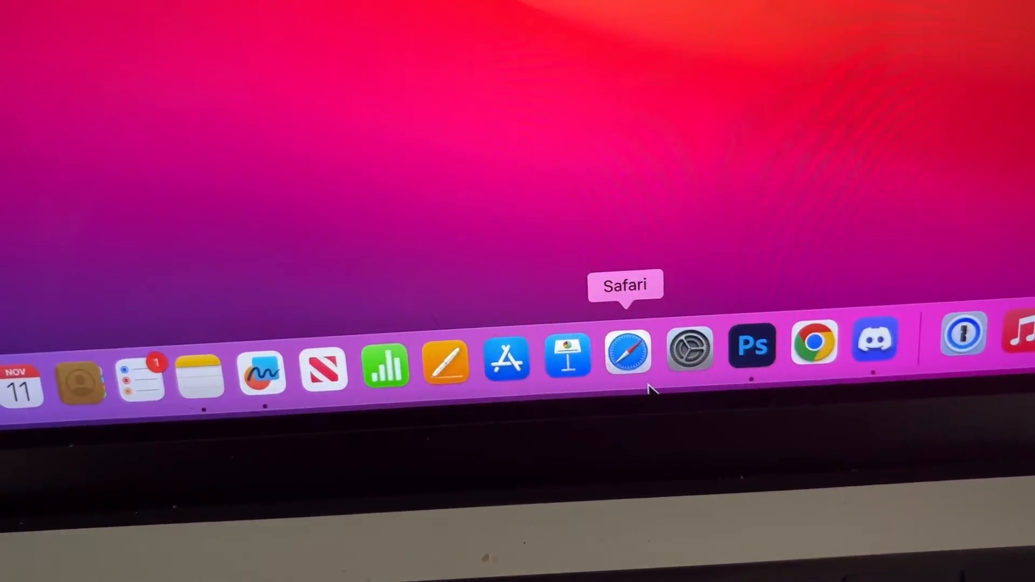
# - Relaunch Safari from its Dock icon
pyautogui.click(628, 346)
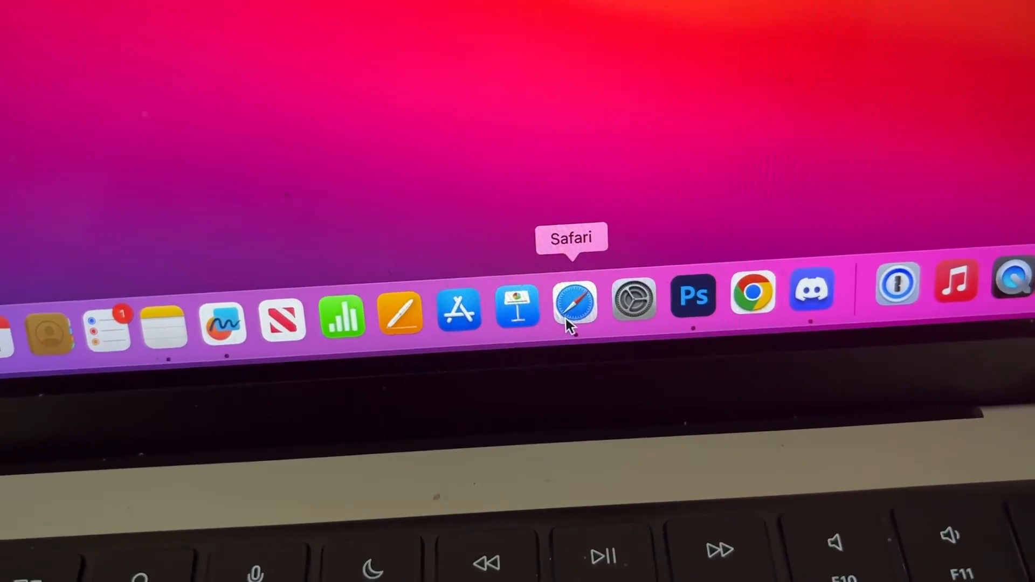
# - Quit Safari from its Dock icon's right-click menu, clearing the running-indicator dot
pyautogui.rightClick(574, 304)
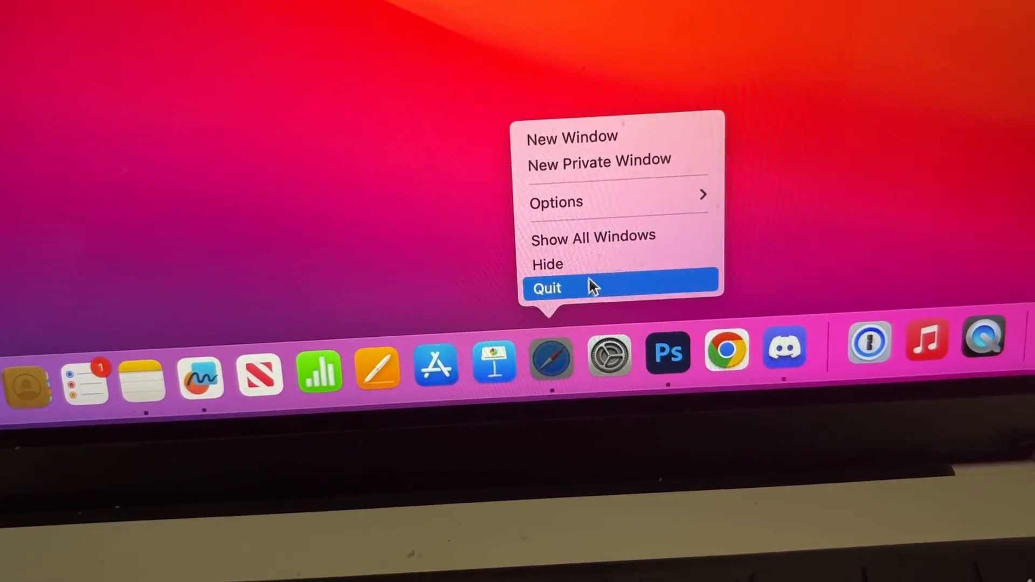
pyautogui.click(547, 287)
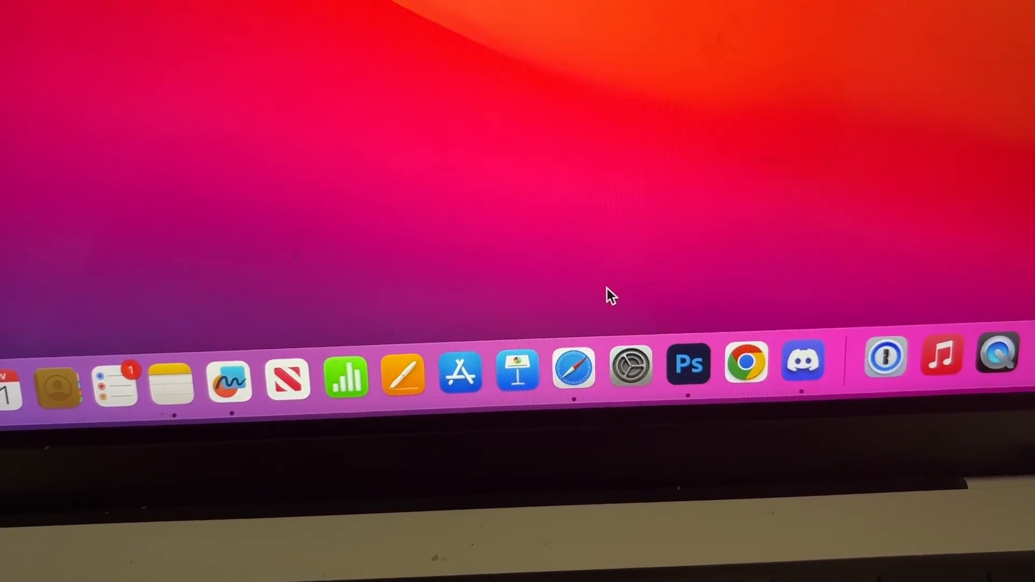